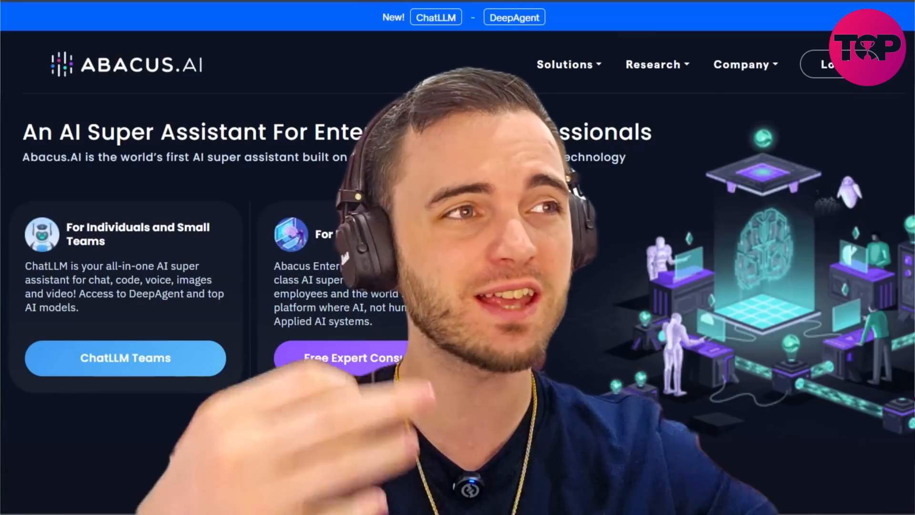
Step: Scroll through the model list and keep Grok 3 as the selected model
{"action": "scroll", "scroll_direction": "down", "scroll_amount": 3}
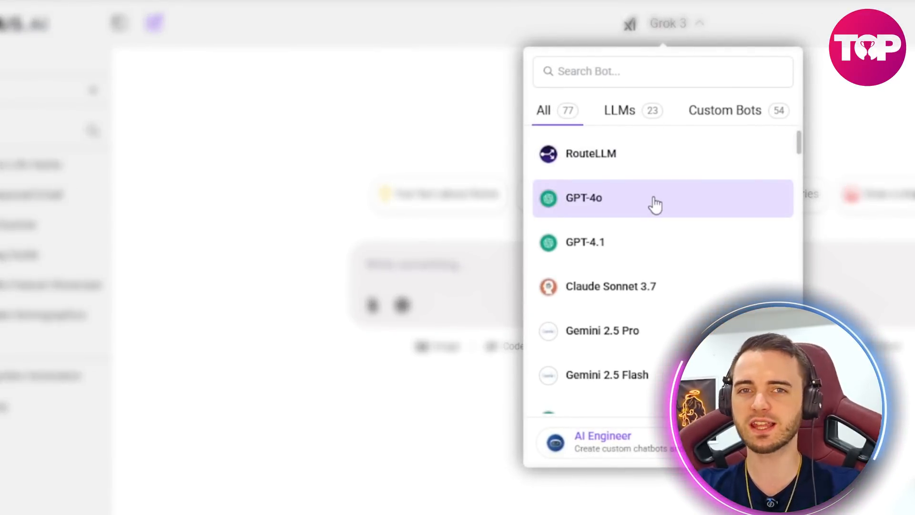
{"action": "scroll", "scroll_direction": "down", "scroll_amount": 3}
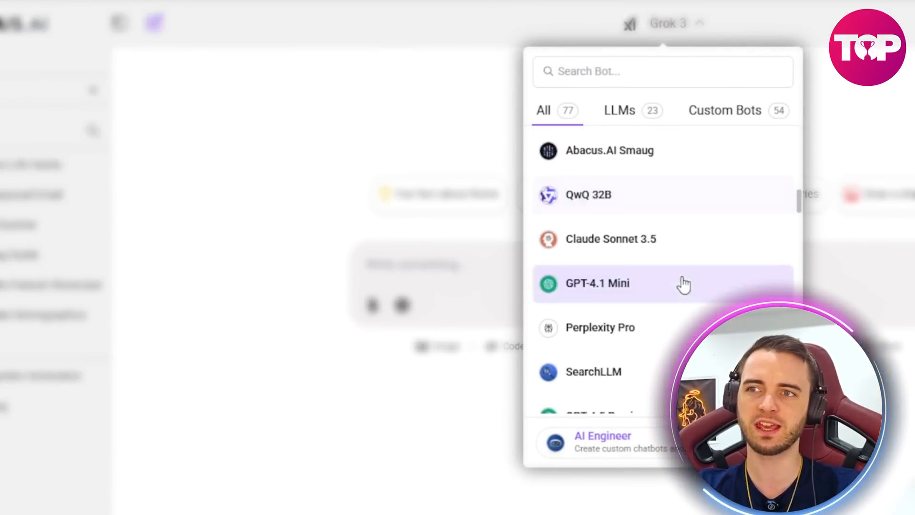
{"action": "scroll", "scroll_direction": "down", "scroll_amount": 3}
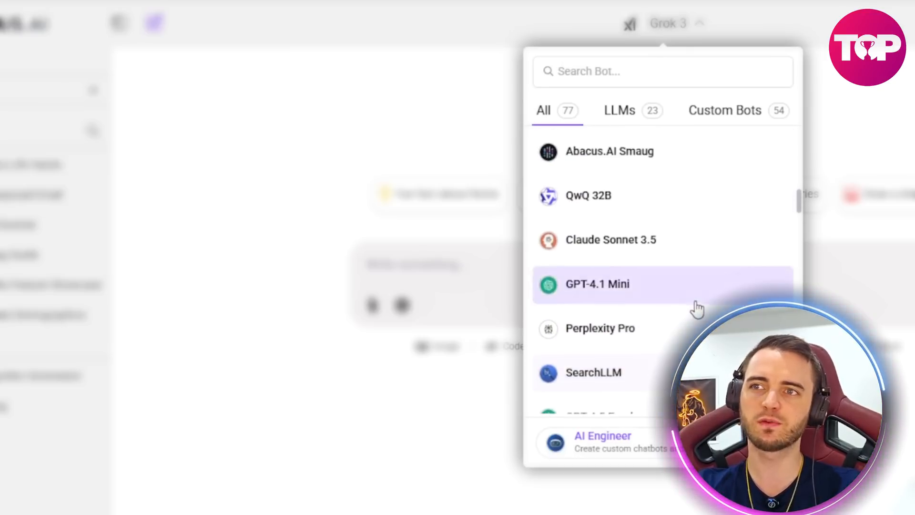
{"action": "scroll", "scroll_direction": "down", "scroll_amount": 3}
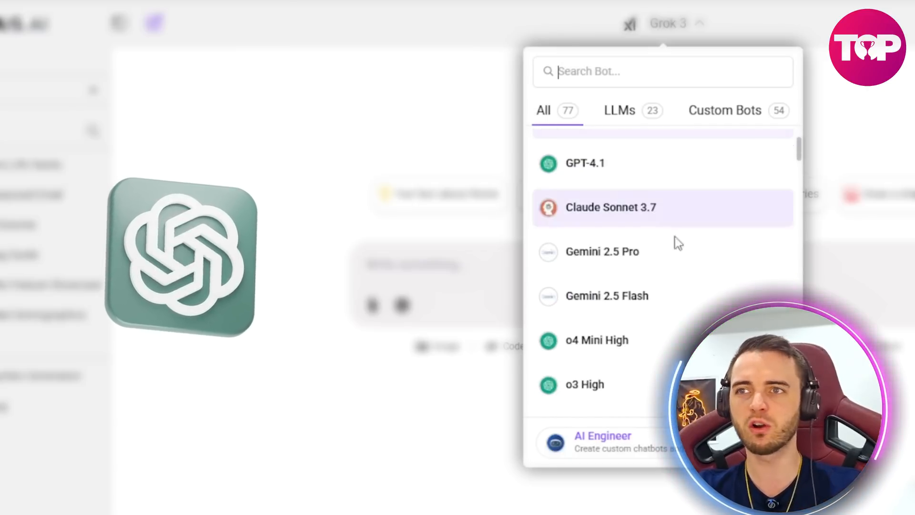
{"action": "scroll", "scroll_direction": "down", "scroll_amount": 3}
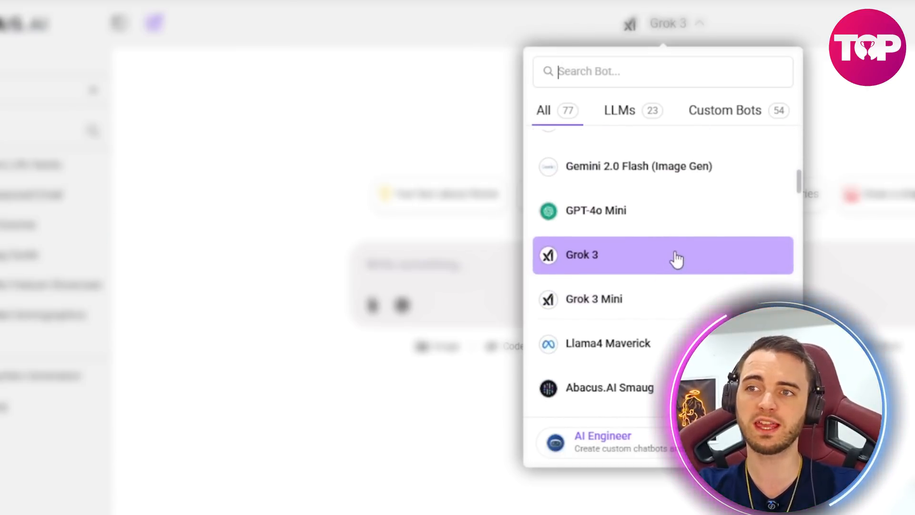
{"action": "left_click", "coordinate": [662, 256]}
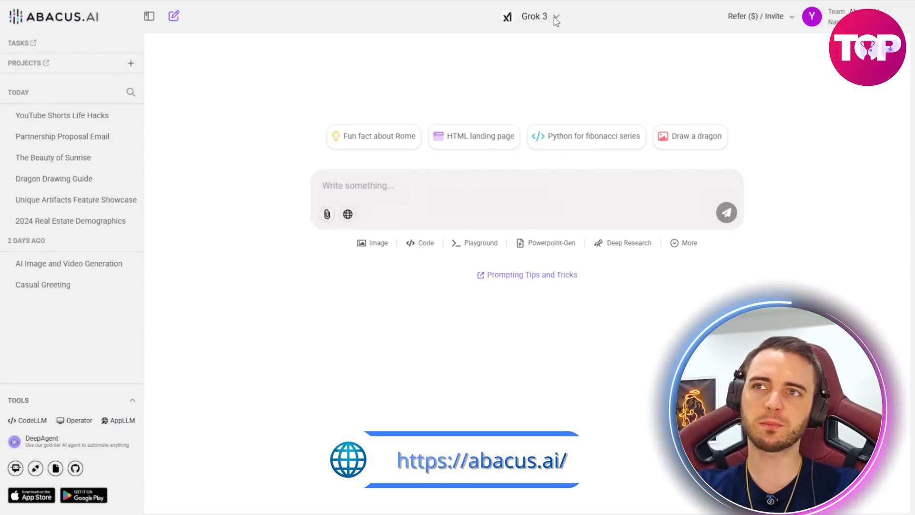
Step: Reopen the Search Bot dropdown and browse the available models and custom bots
{"action": "left_click", "coordinate": [534, 16]}
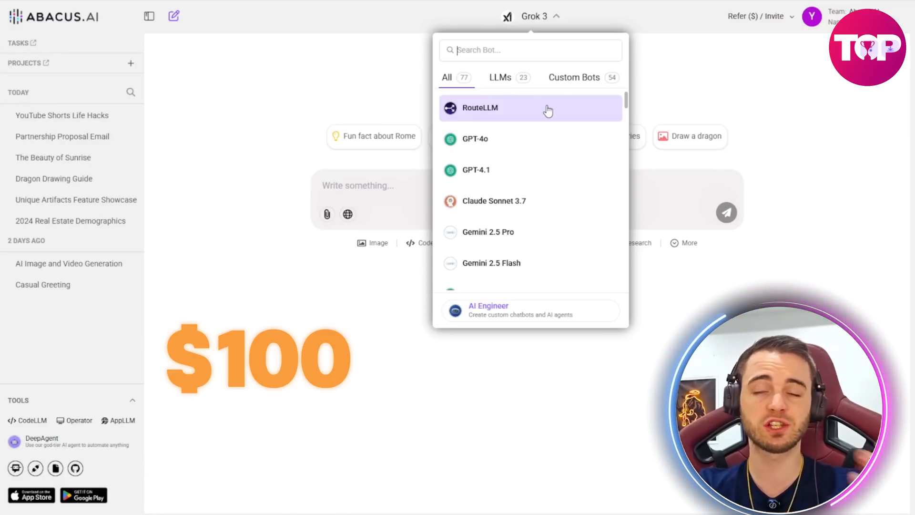
{"action": "mouse_move", "coordinate": [547, 140]}
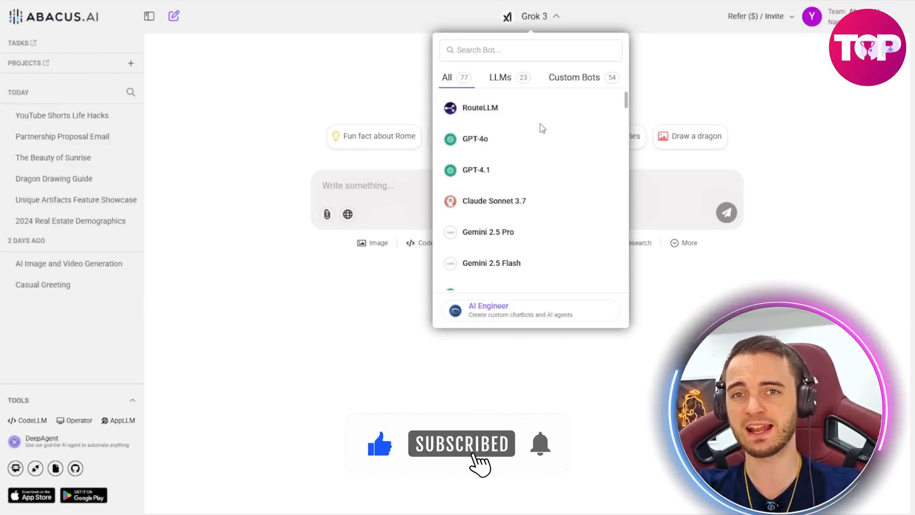
{"action": "scroll", "scroll_direction": "down", "scroll_amount": 3}
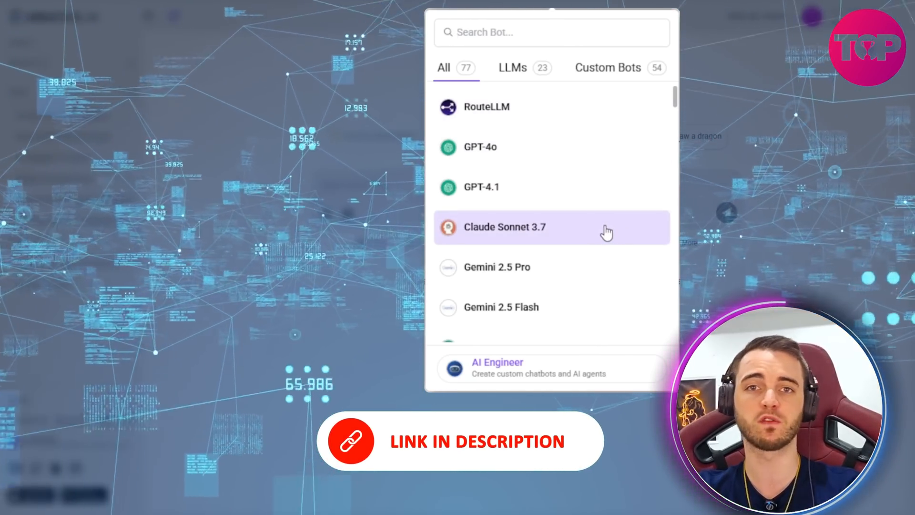
{"action": "scroll", "scroll_direction": "down", "scroll_amount": 3}
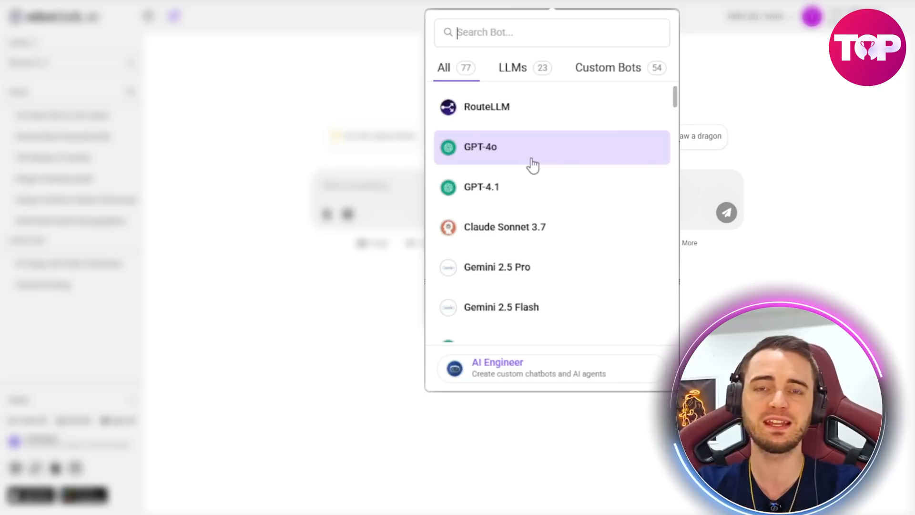
{"action": "mouse_move", "coordinate": [527, 160]}
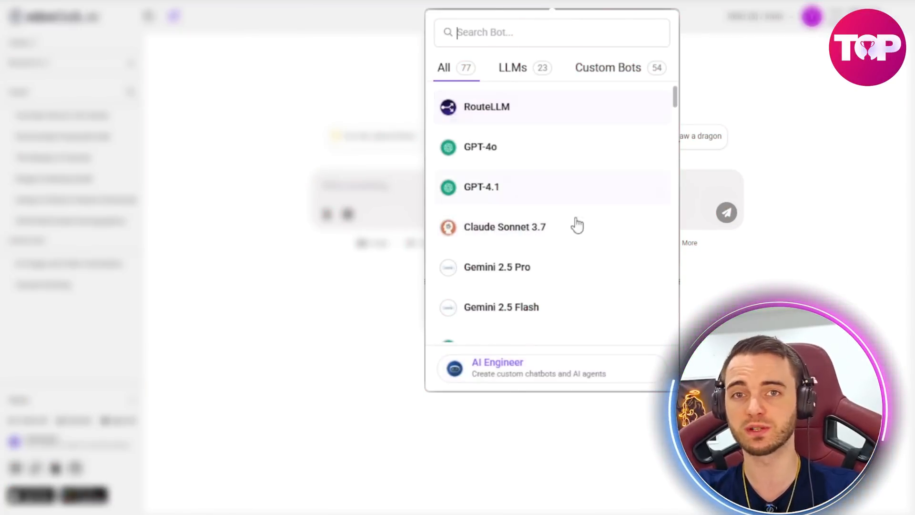
{"action": "scroll", "scroll_direction": "down", "scroll_amount": 3}
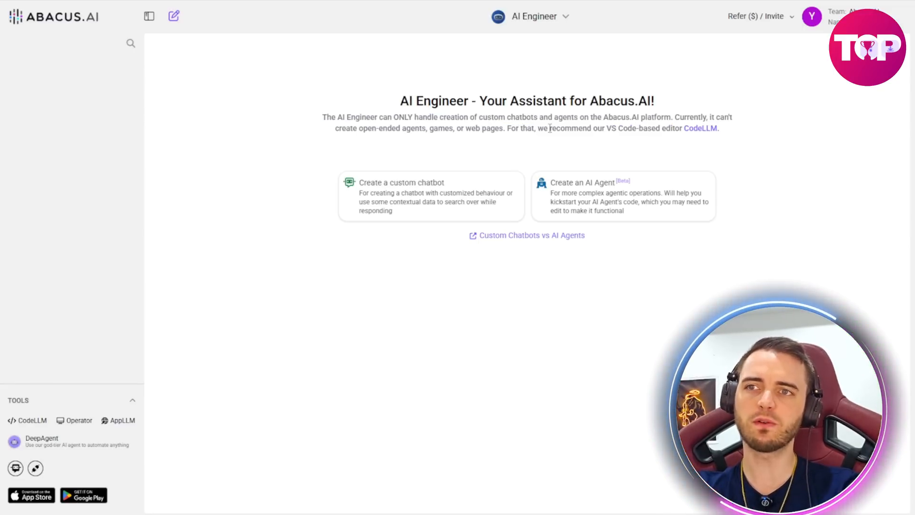
{"action": "mouse_move", "coordinate": [509, 152]}
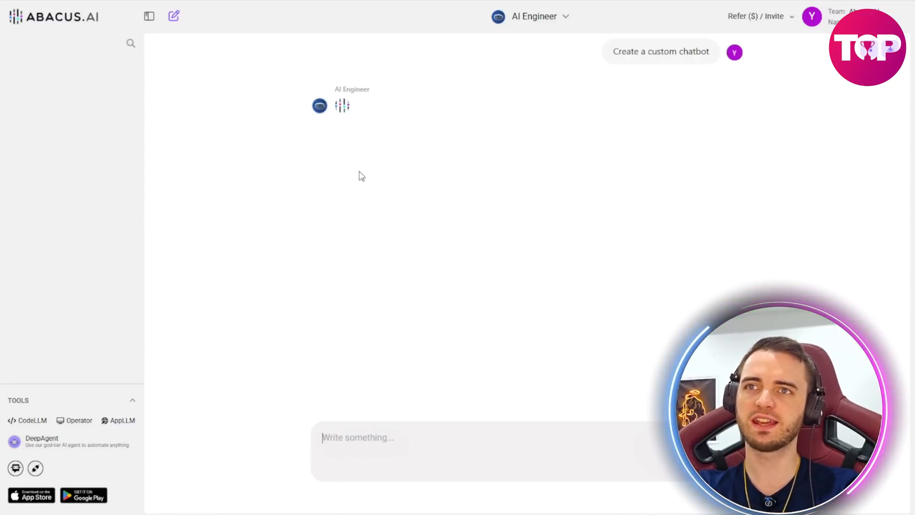
Step: Reply to the AI Engineer with 'Yeah i'll provide a pdf' to bring up the Dataset Wizard
{"action": "left_click", "coordinate": [660, 52]}
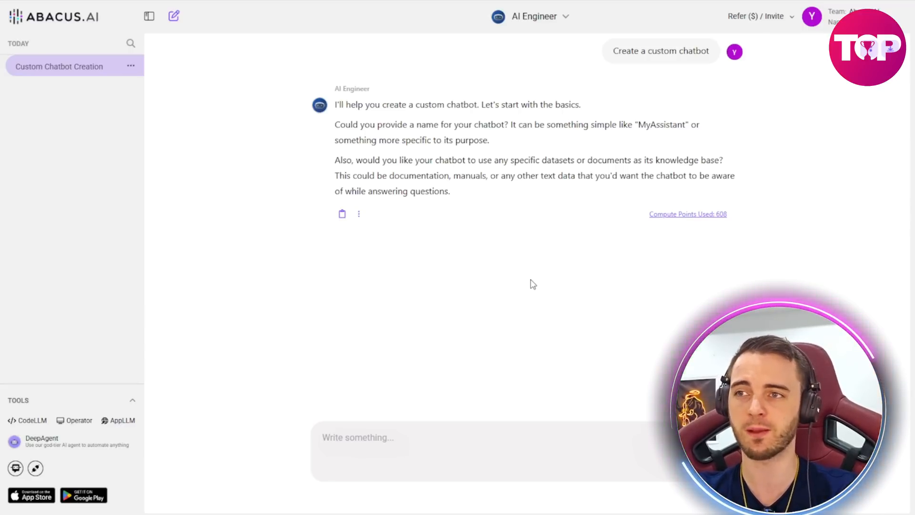
{"action": "type", "text": "Yeah i'll provide a pdf"}
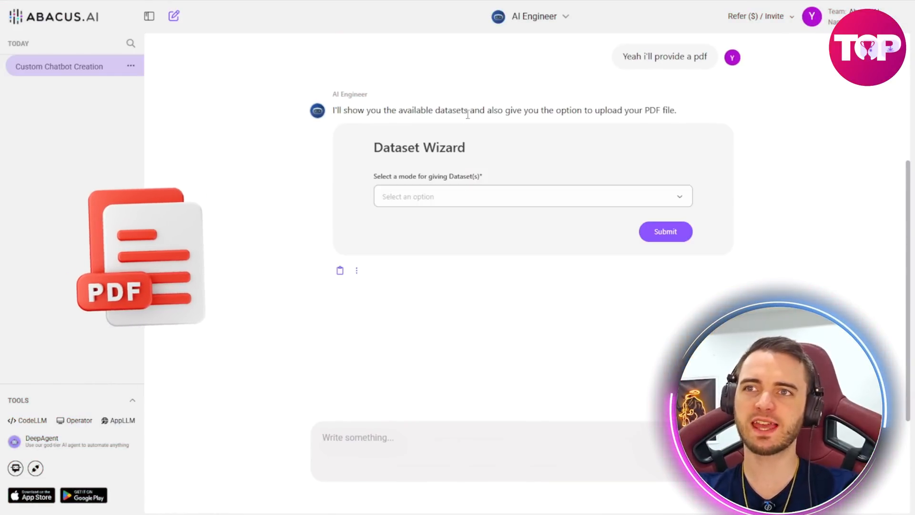
Step: Choose 'Upload a file/zip' as the dataset mode and submit the EscrowBro presentation PDF
{"action": "left_click_drag", "start_coordinate": [556, 109], "coordinate": [674, 110]}
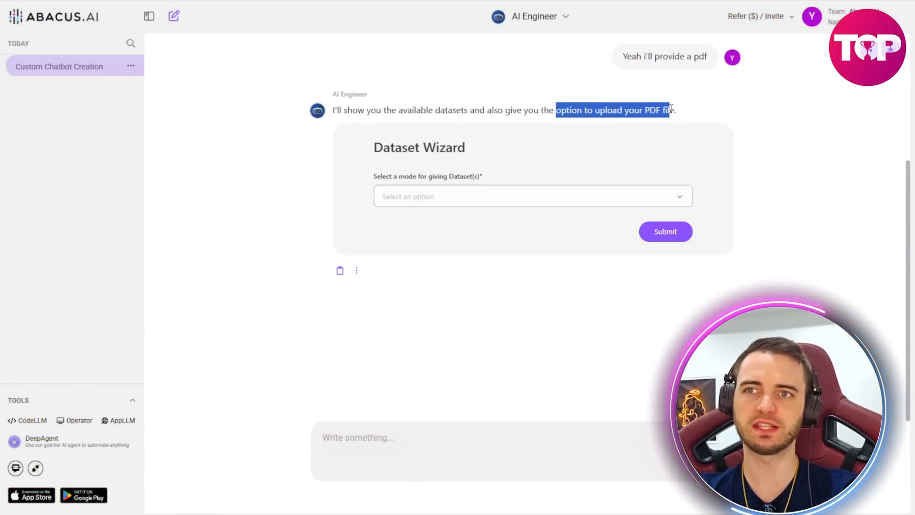
{"action": "left_click", "coordinate": [531, 196]}
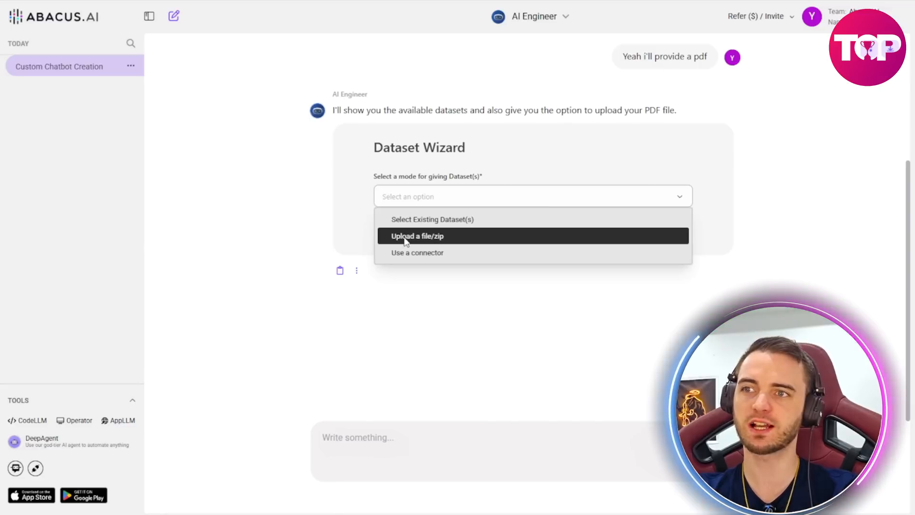
{"action": "left_click", "coordinate": [417, 235]}
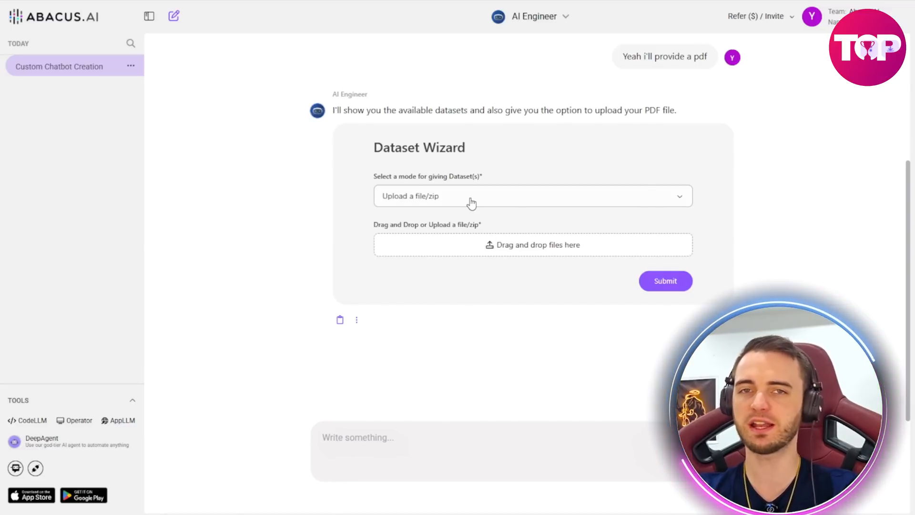
{"action": "left_click", "coordinate": [531, 196]}
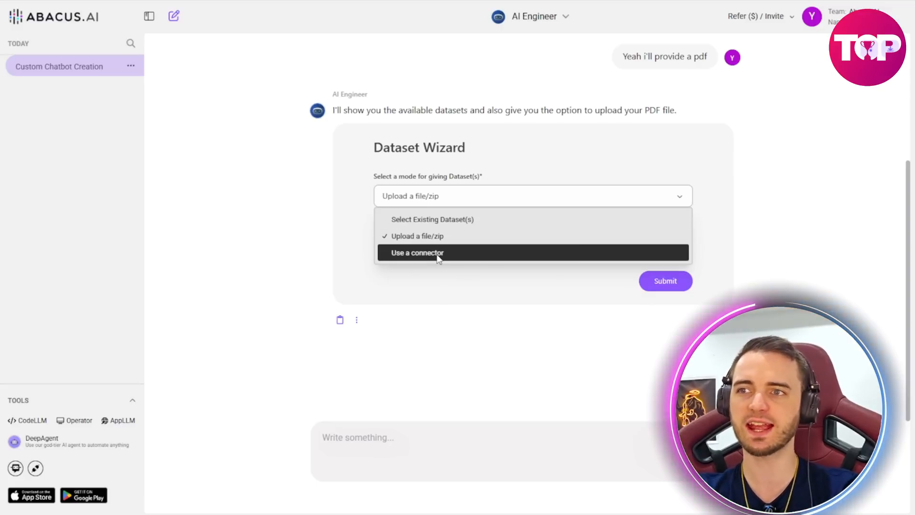
{"action": "mouse_move", "coordinate": [437, 259]}
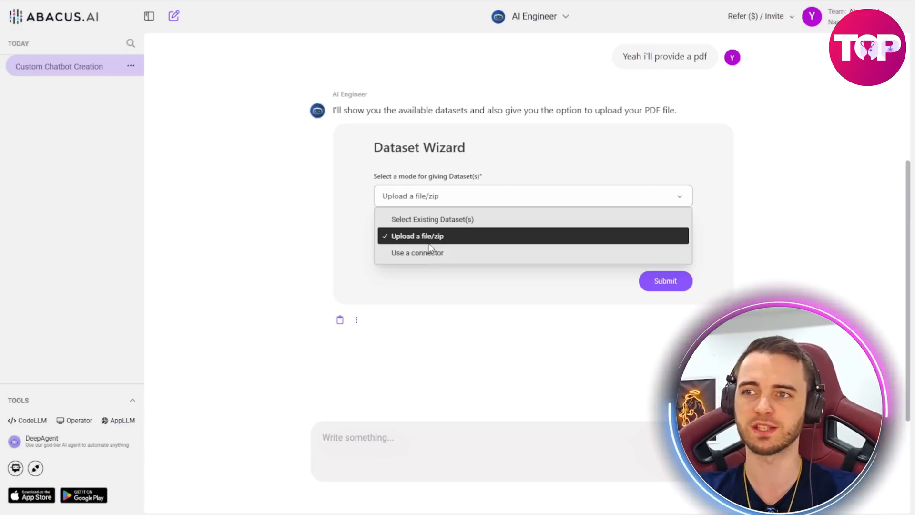
{"action": "left_click", "coordinate": [417, 235]}
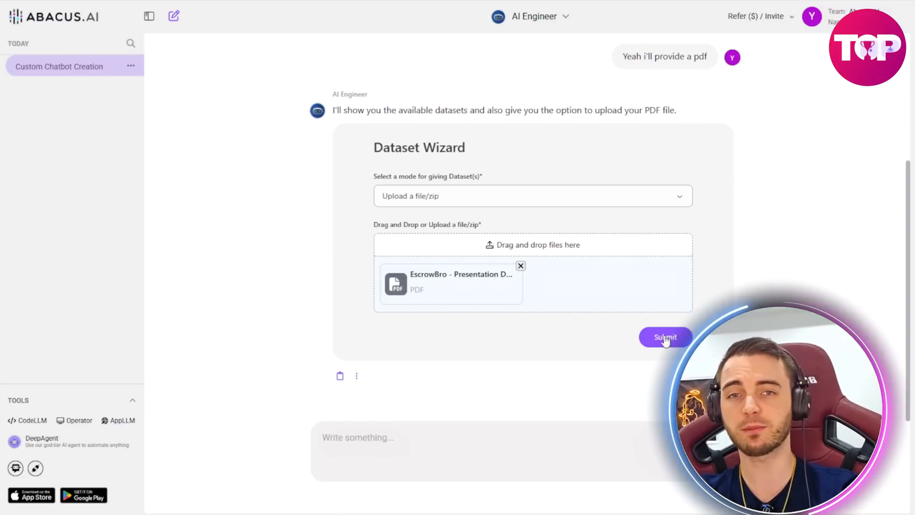
{"action": "left_click", "coordinate": [666, 338]}
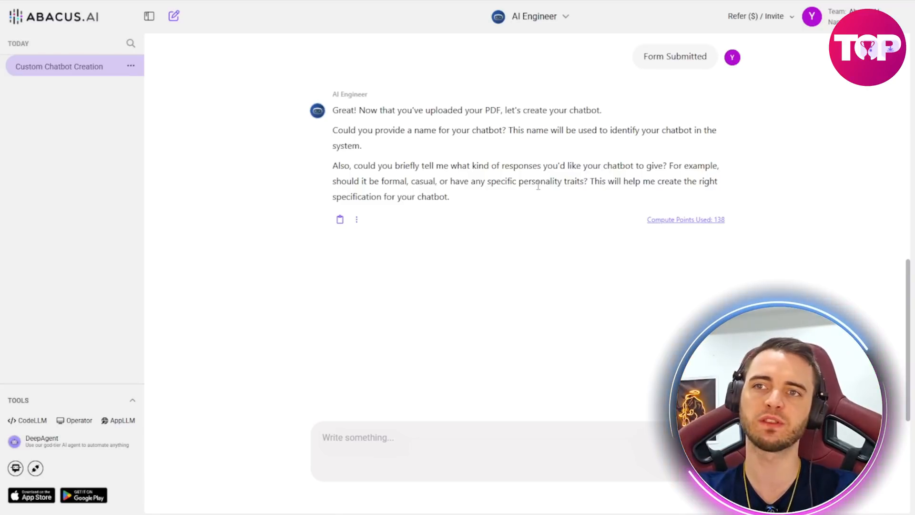
Step: Name the chatbot 'EB Bot' and let the AI Engineer run the setup code to build it
{"action": "double_click", "coordinate": [395, 181]}
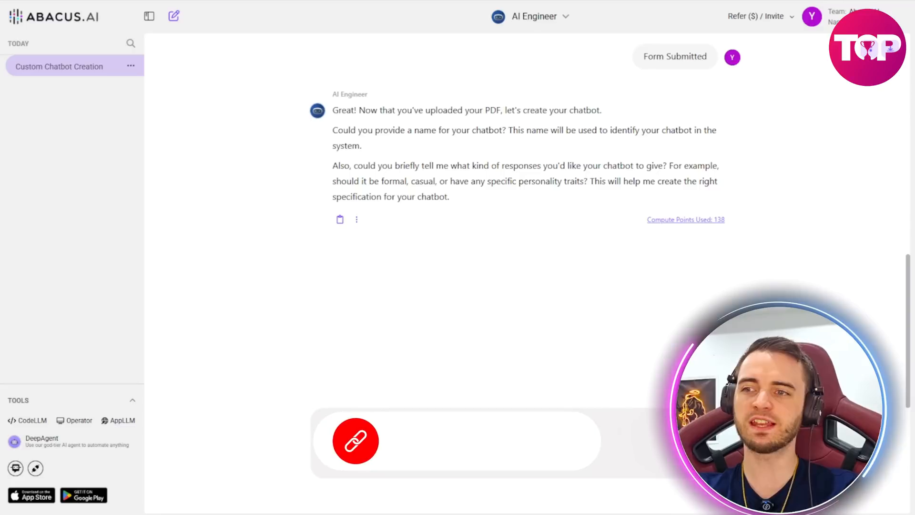
{"action": "type", "text": "name: EB Bot"}
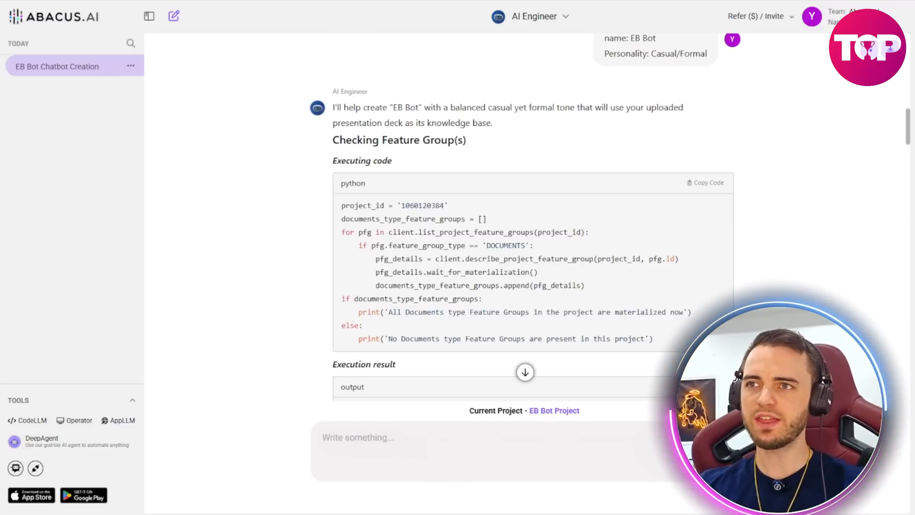
{"action": "scroll", "scroll_direction": "down", "scroll_amount": 3}
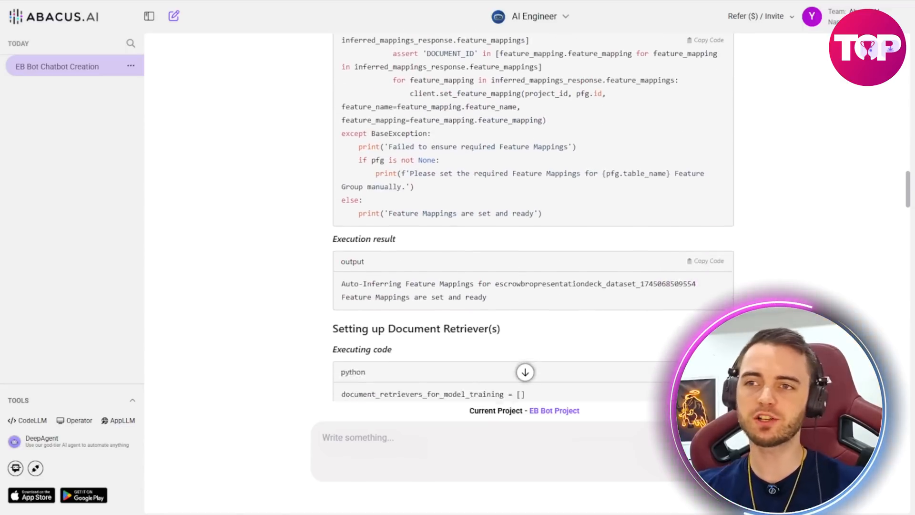
{"action": "scroll", "scroll_direction": "down", "scroll_amount": 3}
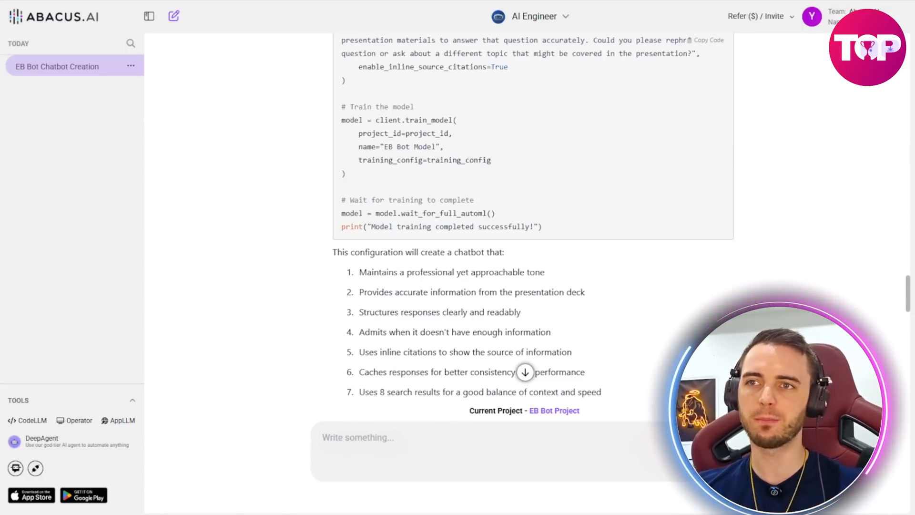
{"action": "scroll", "scroll_direction": "down", "scroll_amount": 3}
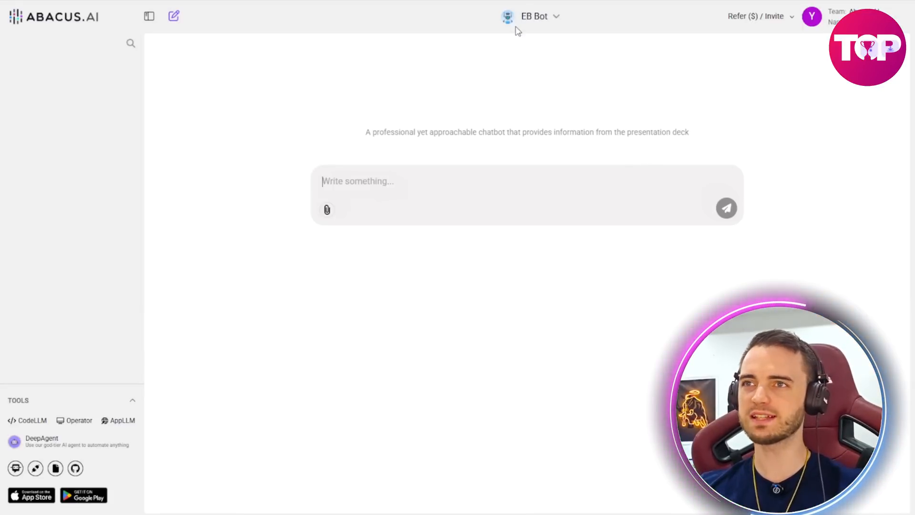
{"action": "left_click", "coordinate": [532, 16]}
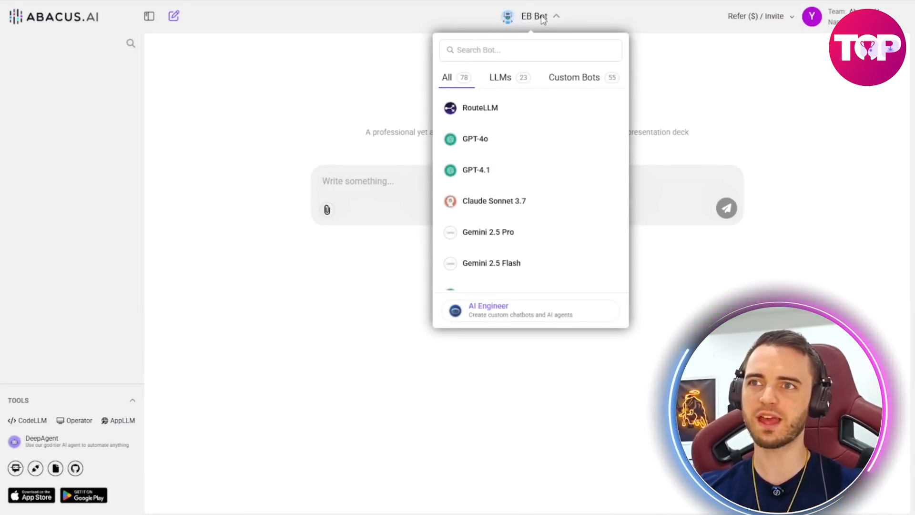
{"action": "scroll", "scroll_direction": "down", "scroll_amount": 3}
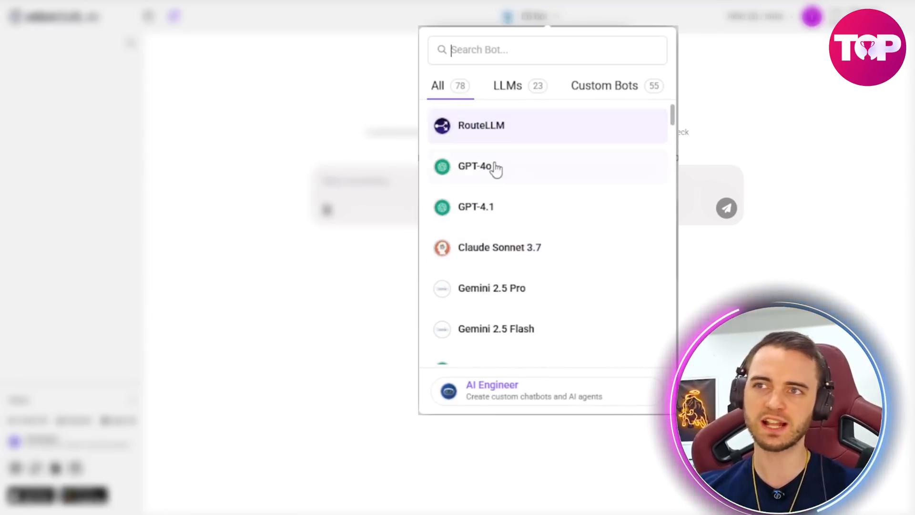
{"action": "scroll", "scroll_direction": "down", "scroll_amount": 3}
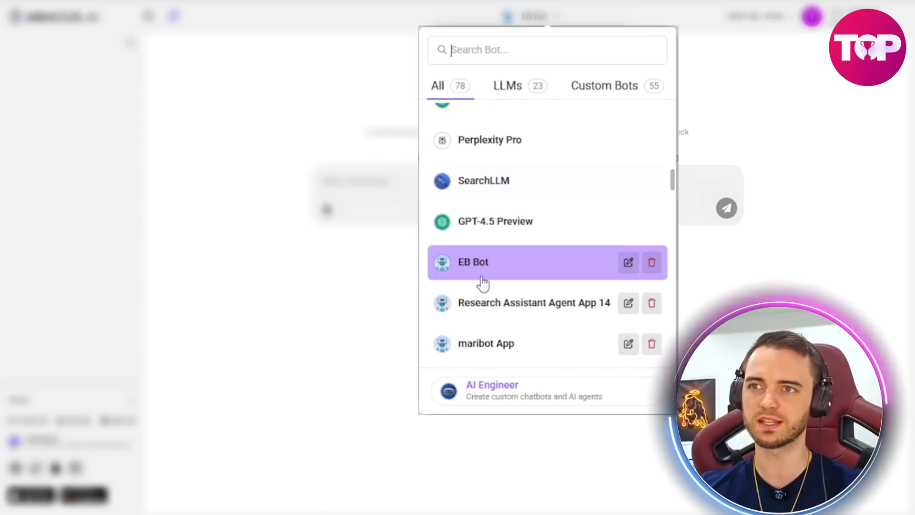
{"action": "scroll", "scroll_direction": "down", "scroll_amount": 3}
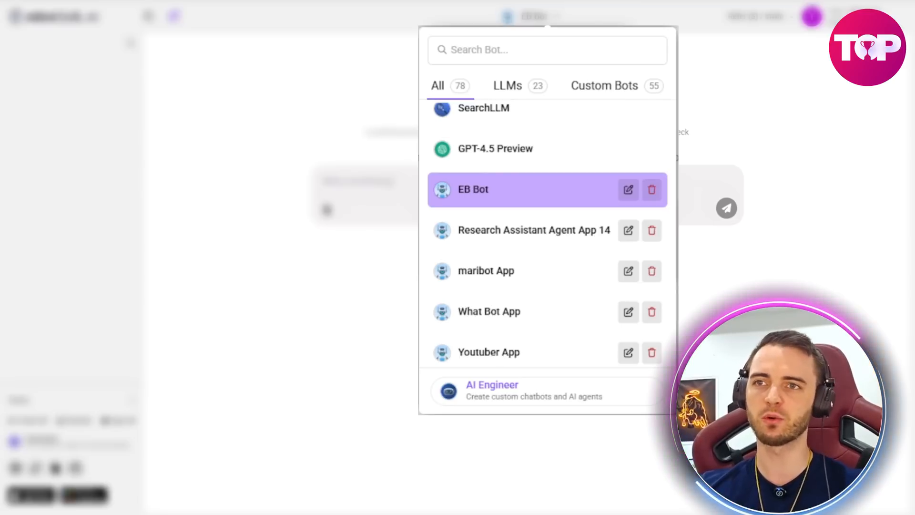
{"action": "left_click", "coordinate": [473, 189]}
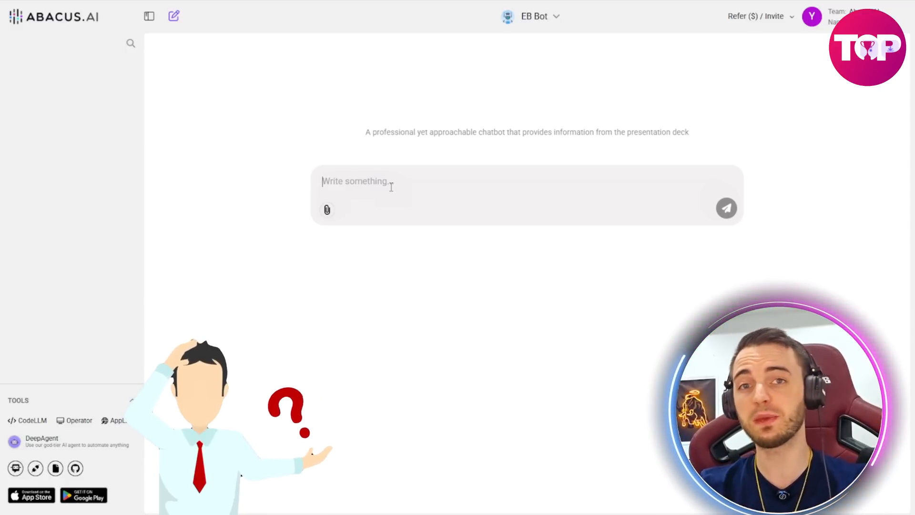
Step: Ask EB Bot 'Tell me about escrowbro' and read its overview drawn from the pitch deck
{"action": "type", "text": "Tell me about escrowbro"}
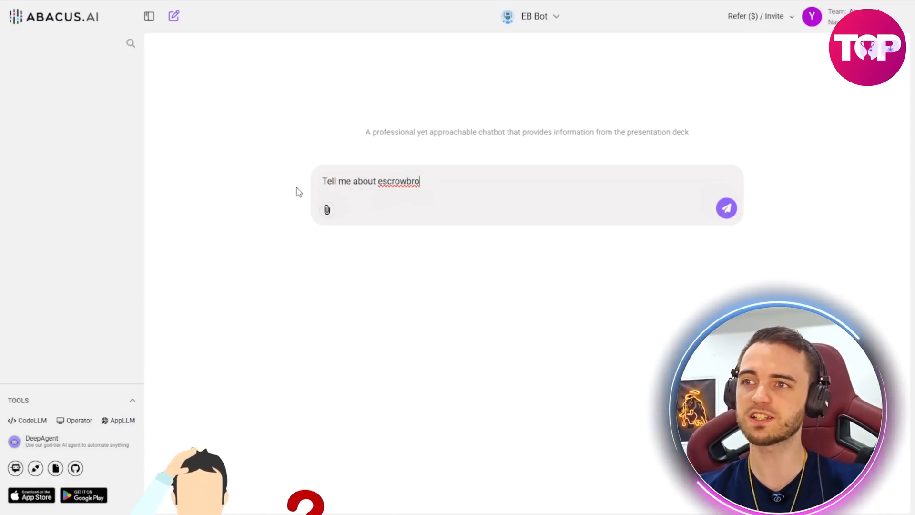
{"action": "left_click", "coordinate": [726, 207]}
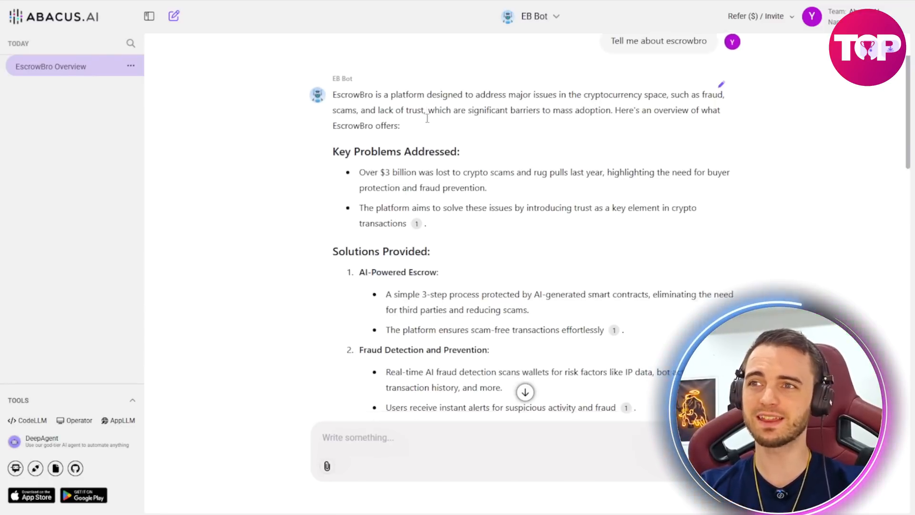
{"action": "scroll", "scroll_direction": "down", "scroll_amount": 3}
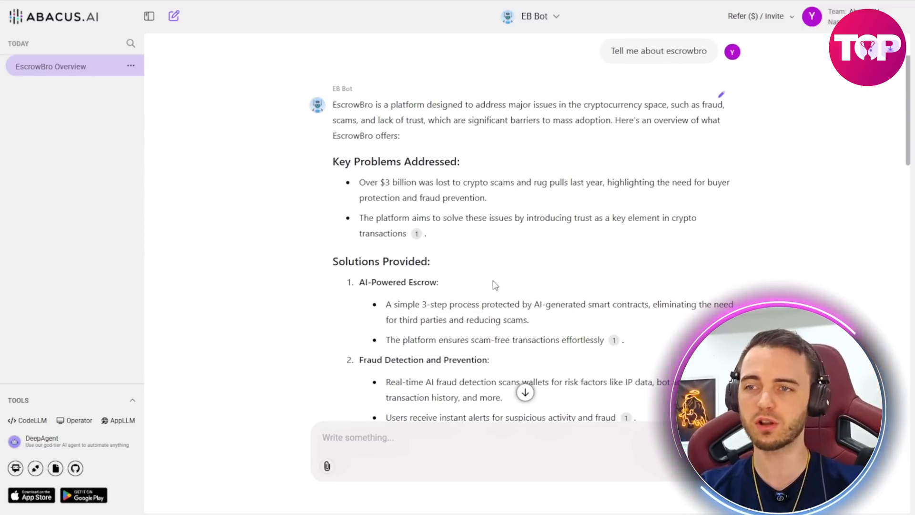
{"action": "scroll", "scroll_direction": "down", "scroll_amount": 3}
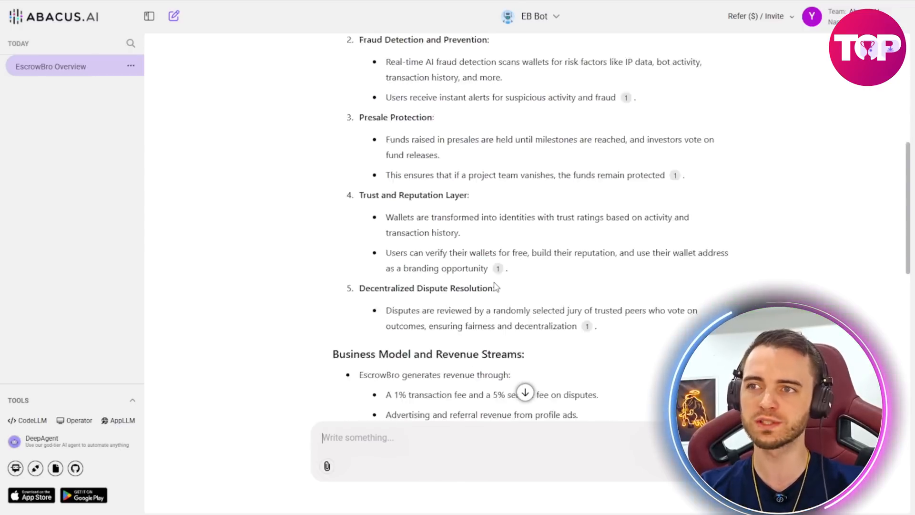
{"action": "scroll", "scroll_direction": "down", "scroll_amount": 3}
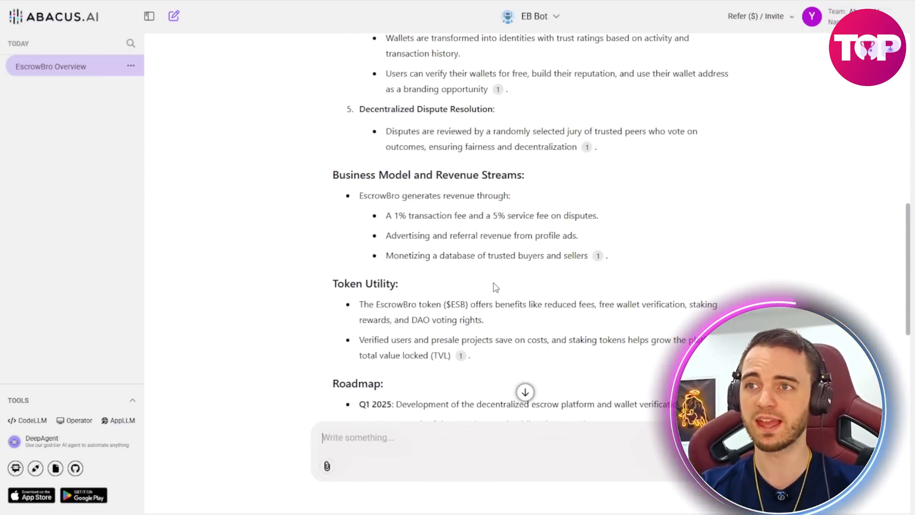
{"action": "scroll", "scroll_direction": "down", "scroll_amount": 3}
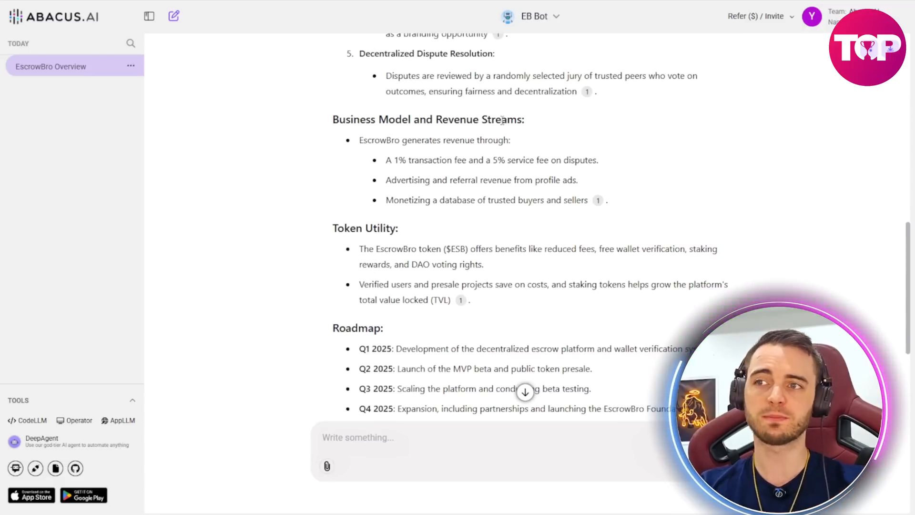
{"action": "scroll", "scroll_direction": "down", "scroll_amount": 3}
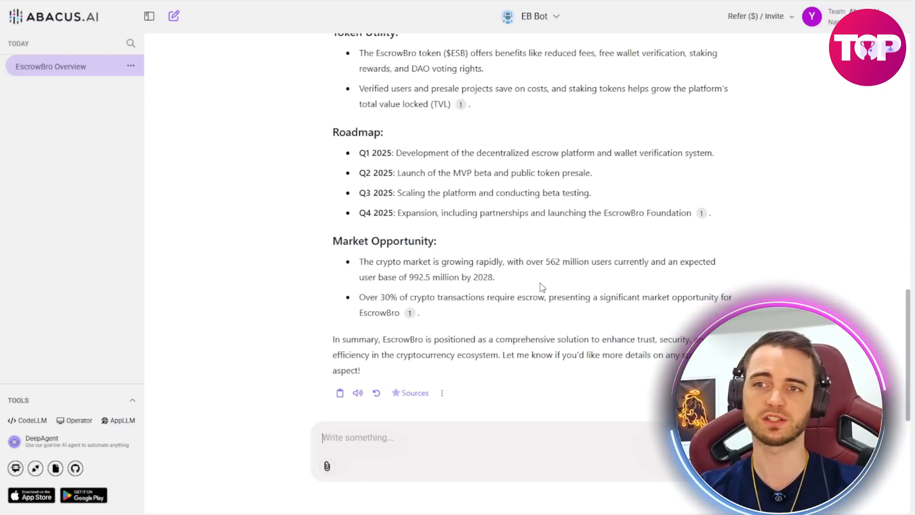
Step: Browse the Custom Bots list in the bot selector and switch to the DeepAgent start page
{"action": "left_click", "coordinate": [530, 16]}
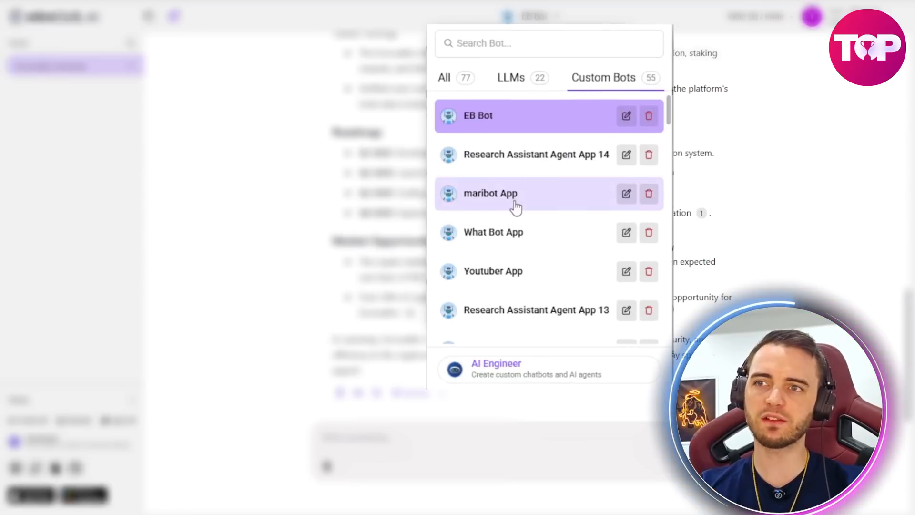
{"action": "scroll", "scroll_direction": "down", "scroll_amount": 3}
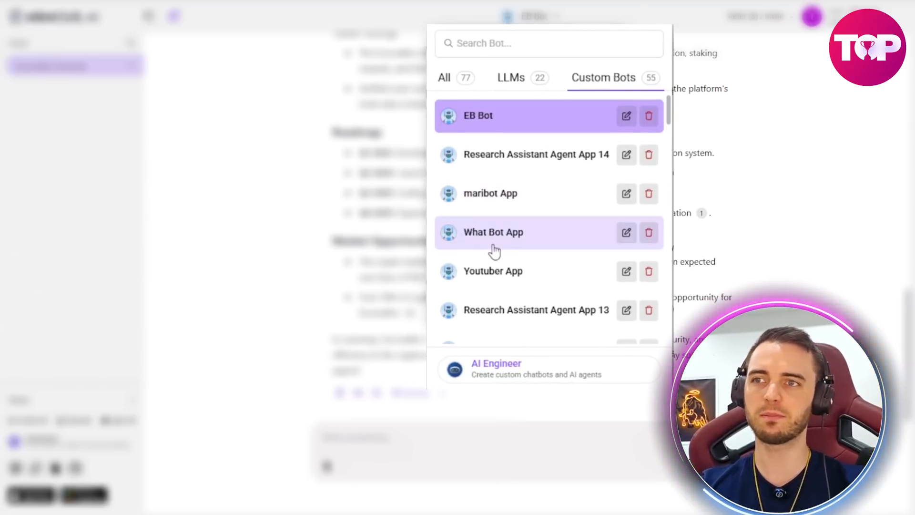
{"action": "scroll", "scroll_direction": "down", "scroll_amount": 3}
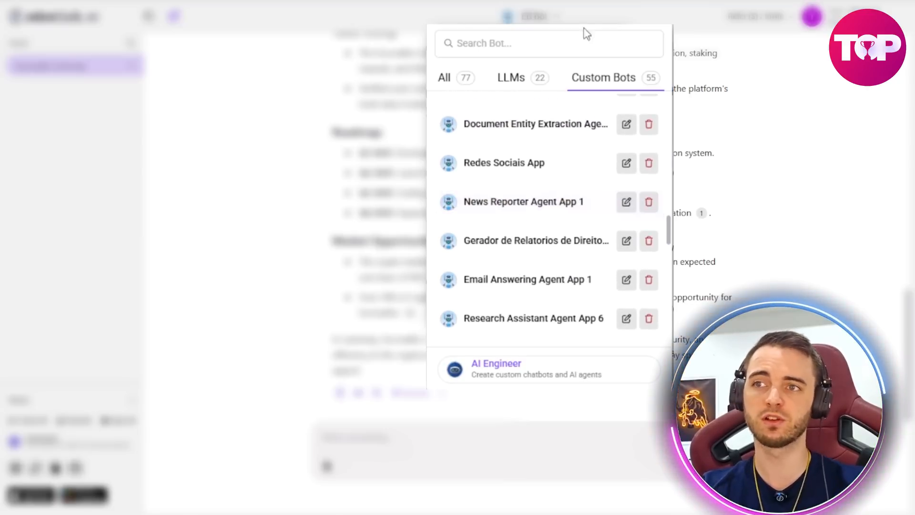
{"action": "scroll", "scroll_direction": "down", "scroll_amount": 3}
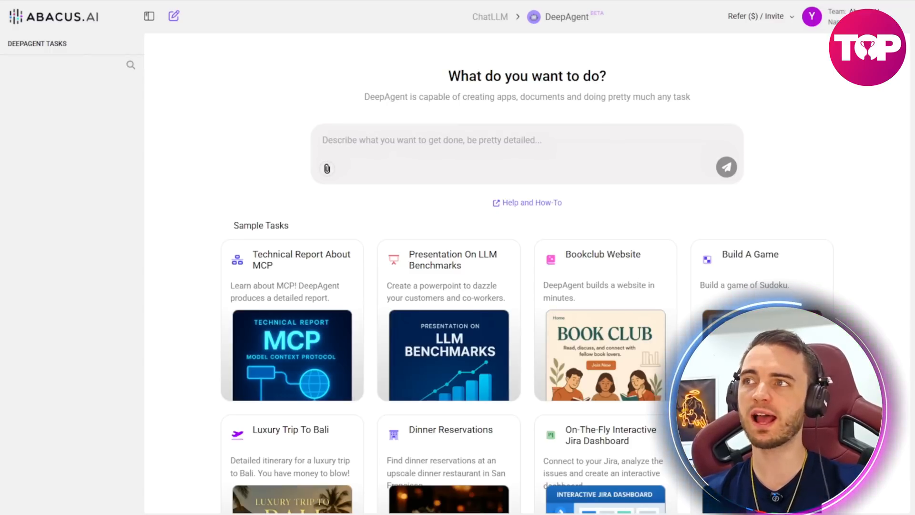
{"action": "scroll", "scroll_direction": "down", "scroll_amount": 3}
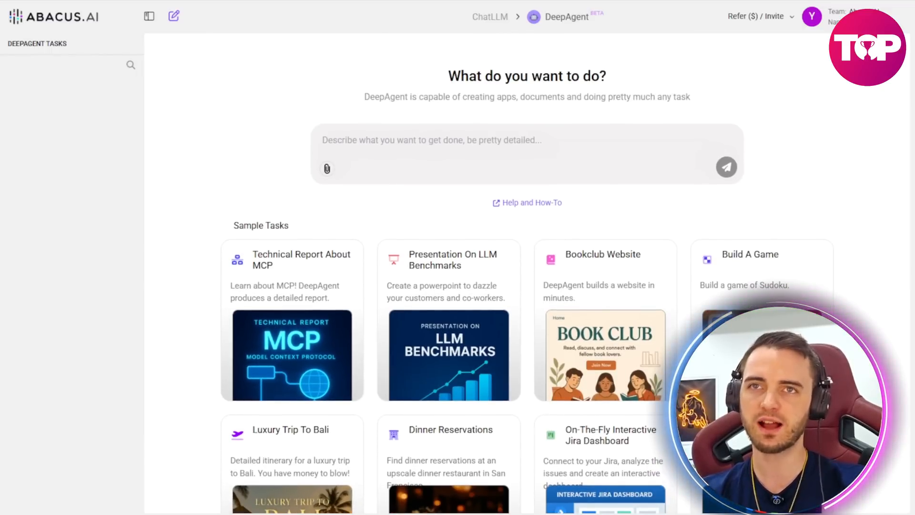
{"action": "scroll", "scroll_direction": "down", "scroll_amount": 3}
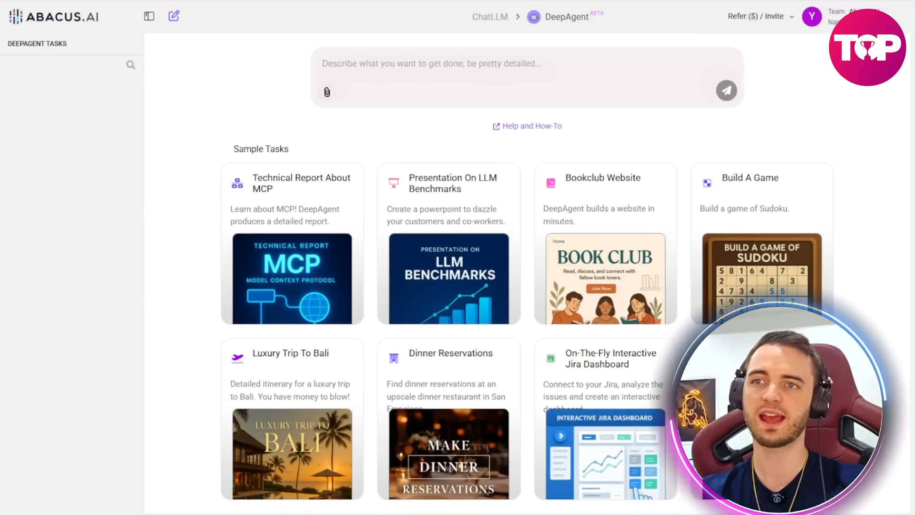